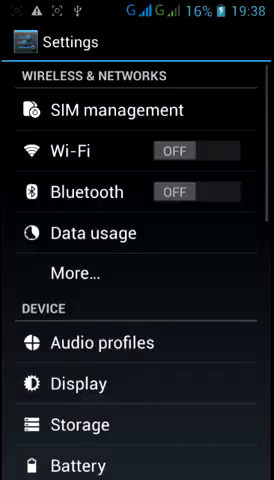
Scroll to the System section and go into About phone
scroll("down", 3)
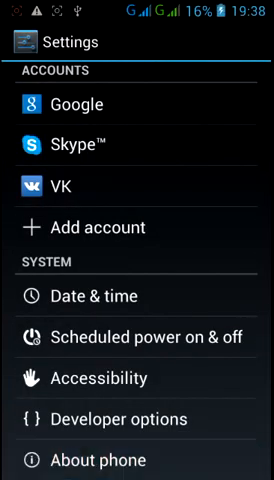
left_click(100, 458)
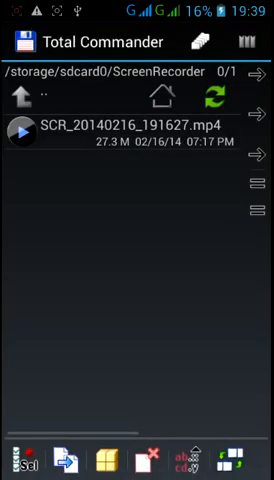
Play SCR_20140216_191627.mp4 from ScreenRecorder and reveal its playback controls
left_click(24, 96)
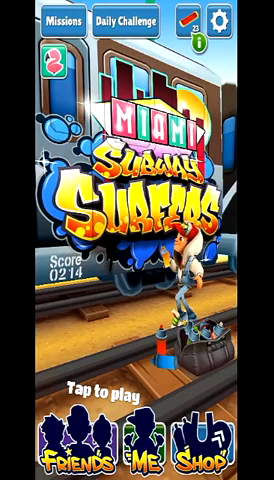
left_click(136, 240)
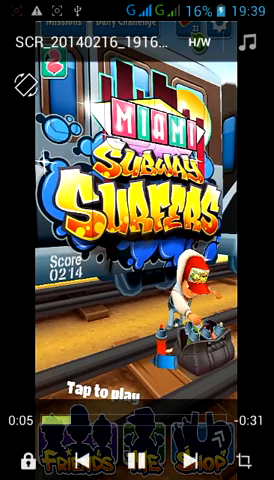